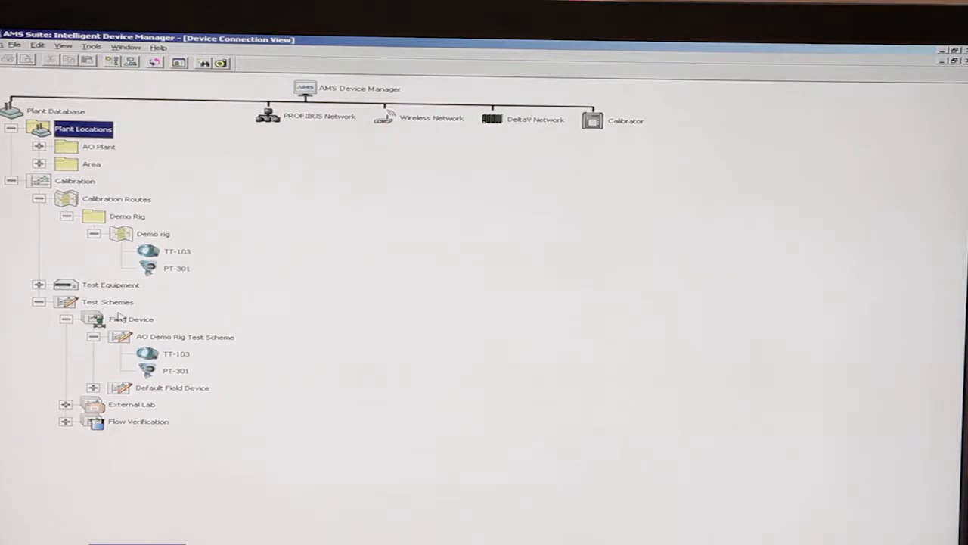
pyautogui.moveTo(133, 318)
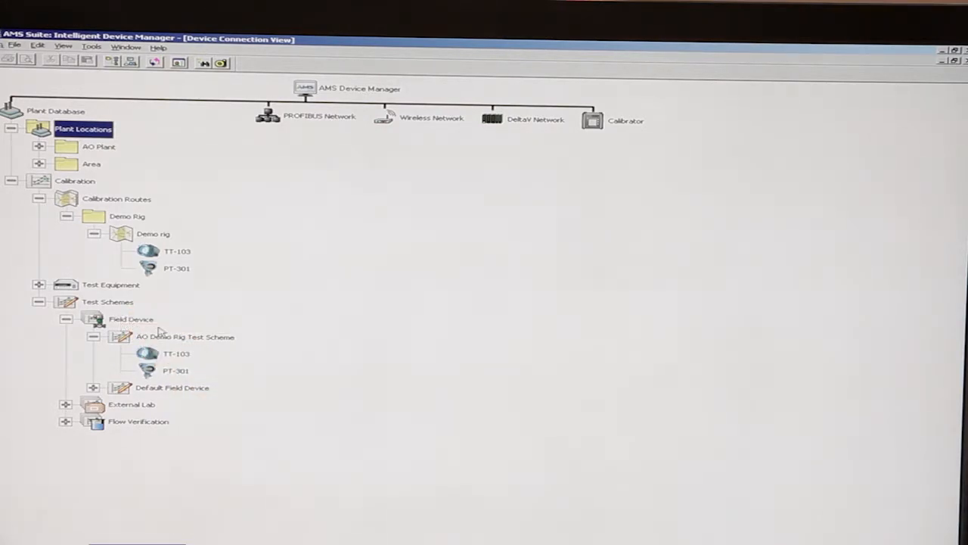
pyautogui.moveTo(196, 348)
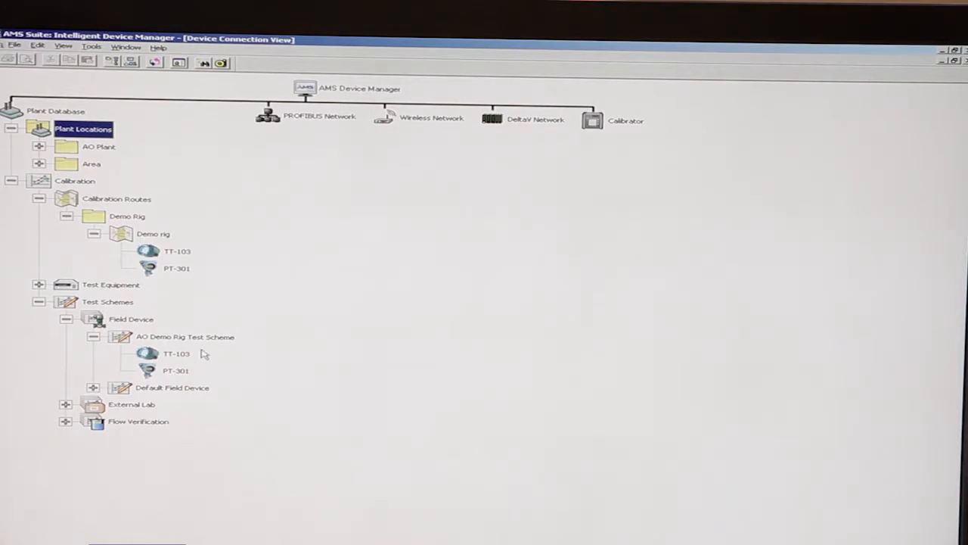
# Bring up the AO Demo Rig Test Scheme for viewing and editing
pyautogui.click(185, 335)
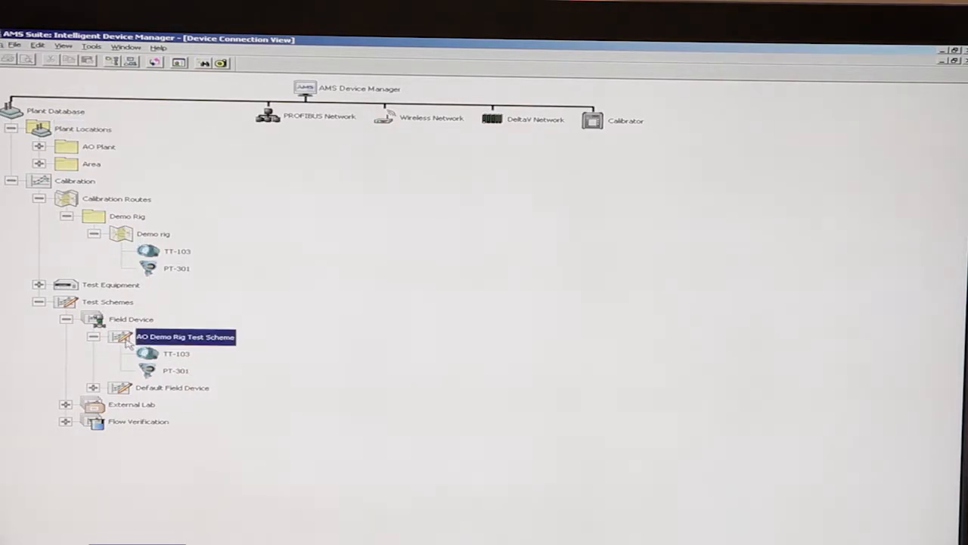
pyautogui.rightClick(185, 336)
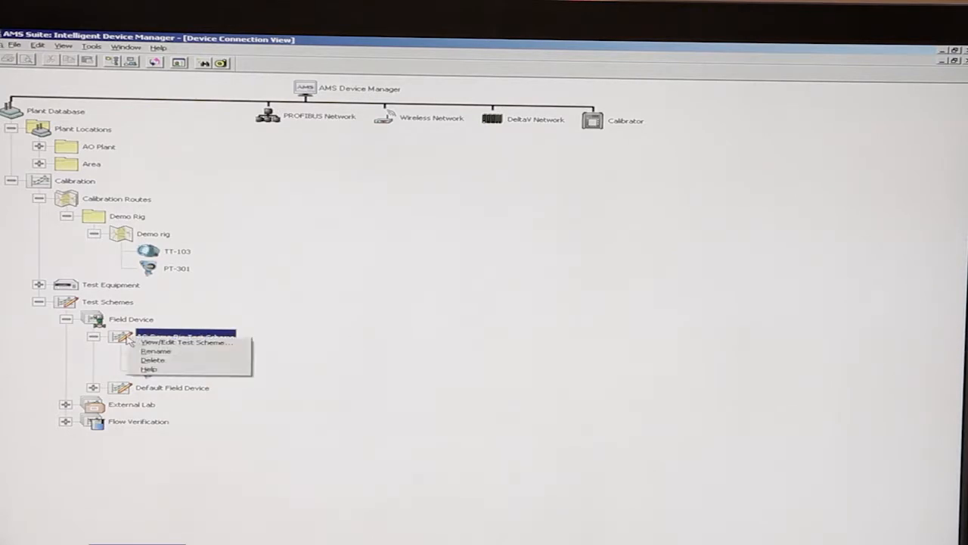
pyautogui.moveTo(189, 342)
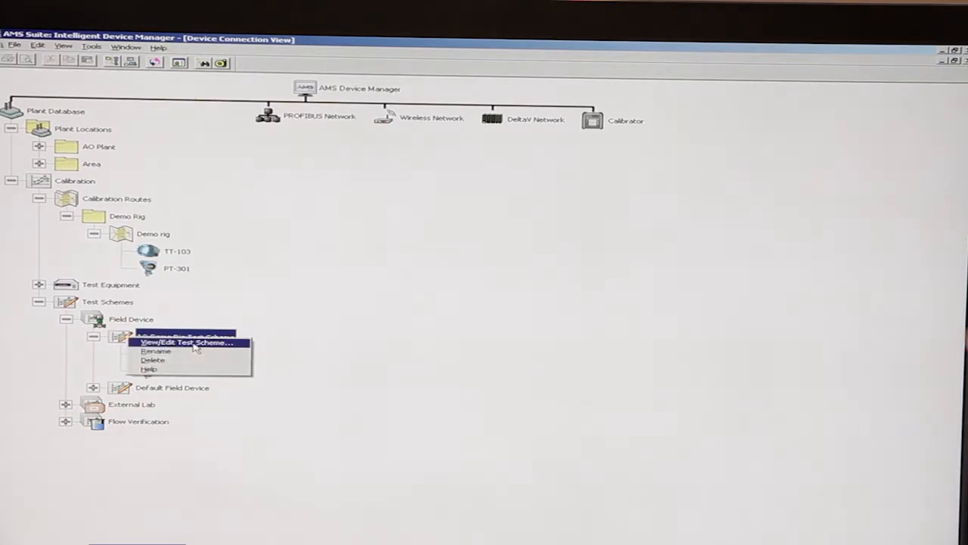
pyautogui.click(186, 342)
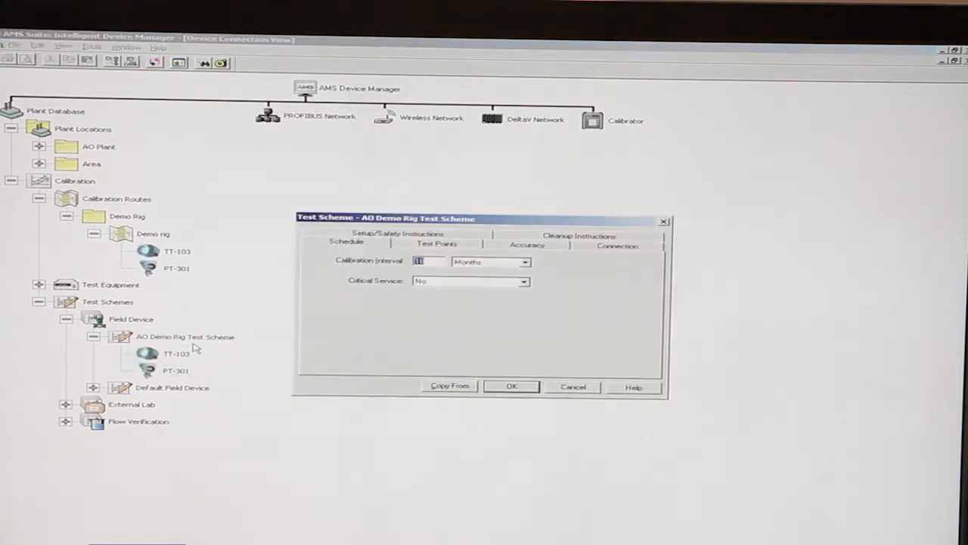
pyautogui.moveTo(407, 320)
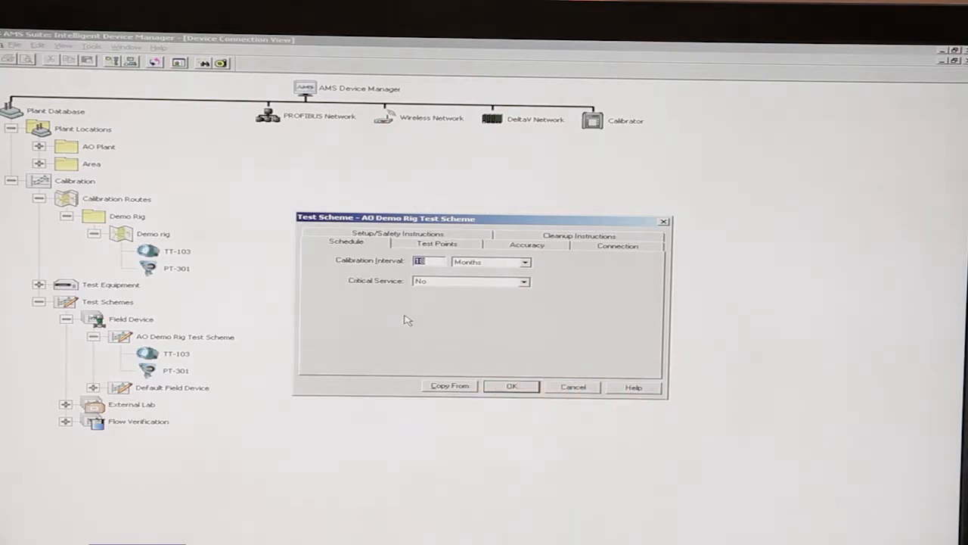
pyautogui.moveTo(355, 286)
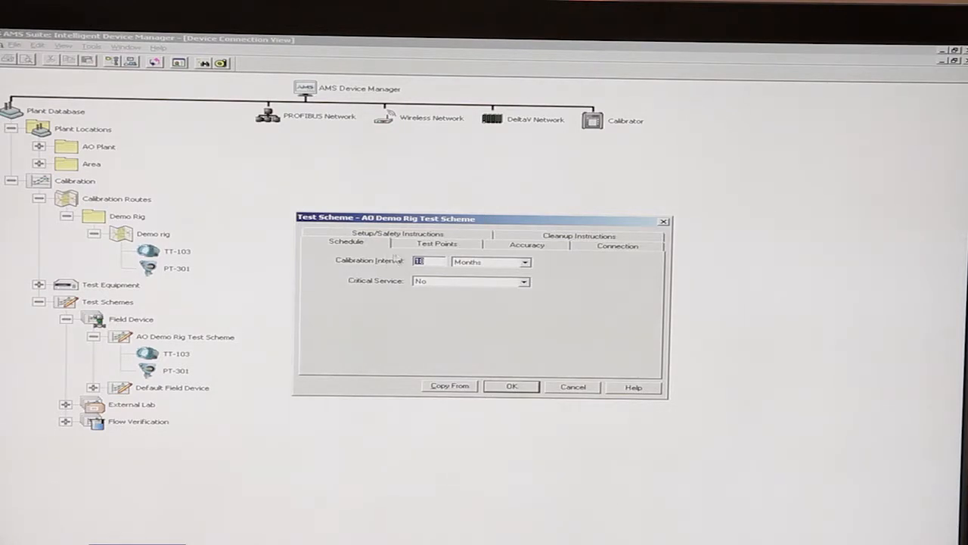
# Review the scheme's Test Points, Accuracy limits and Setup/Safety Instructions
pyautogui.click(437, 244)
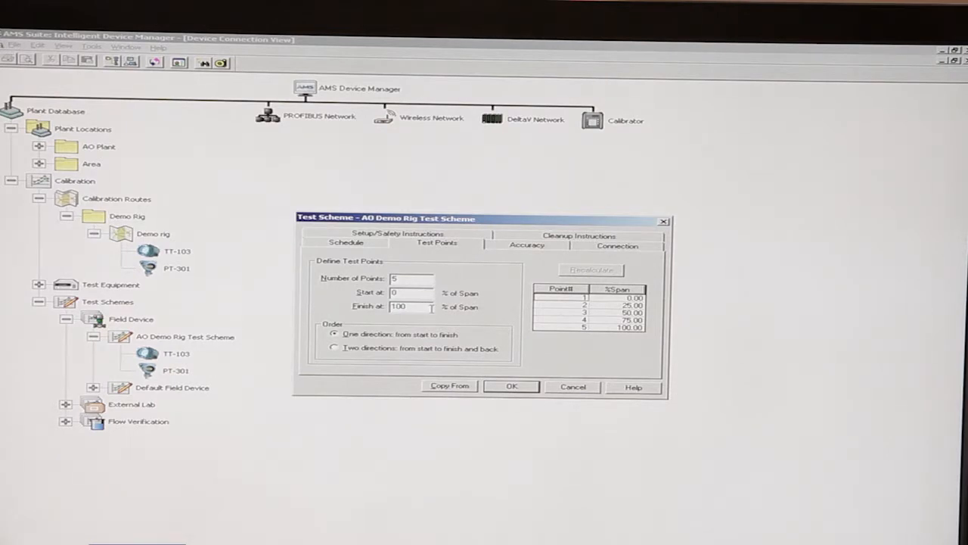
pyautogui.click(526, 246)
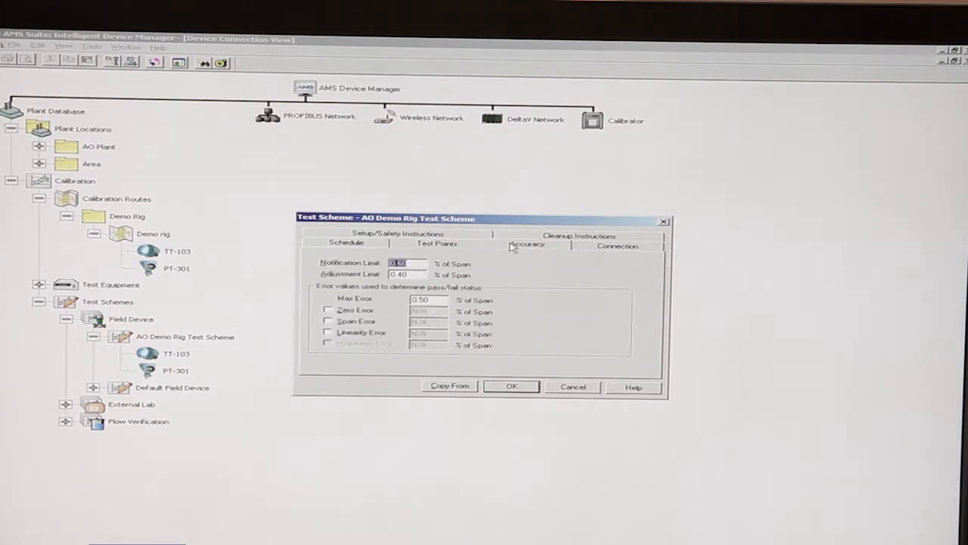
pyautogui.moveTo(518, 263)
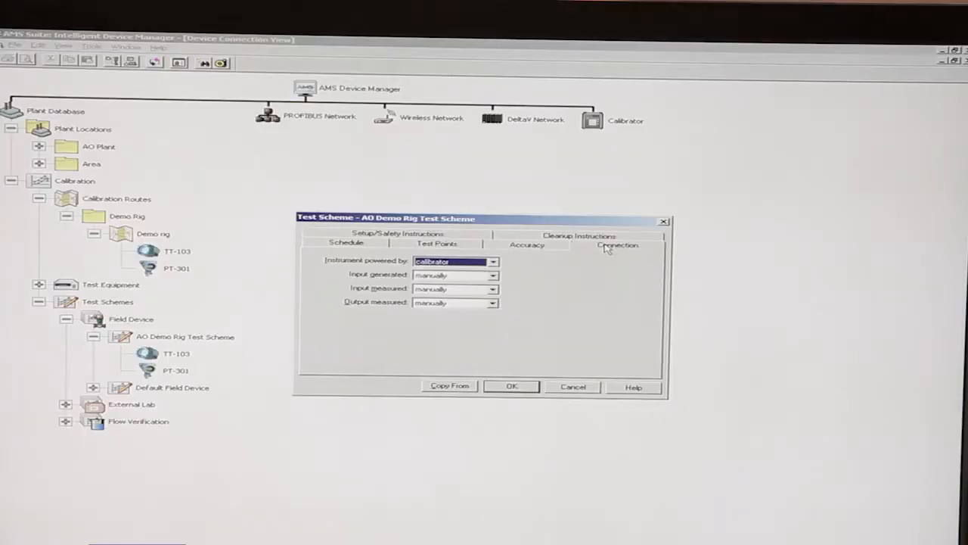
pyautogui.moveTo(603, 266)
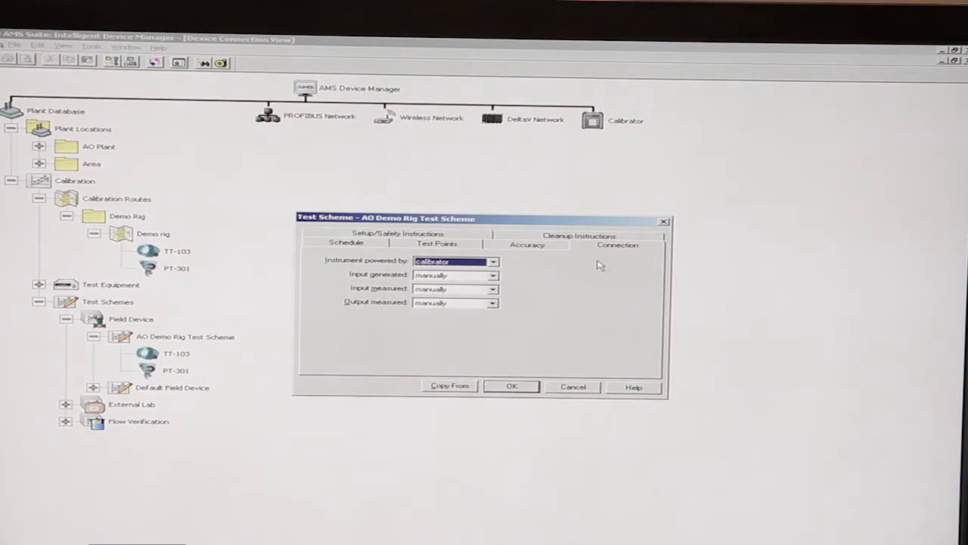
pyautogui.click(580, 237)
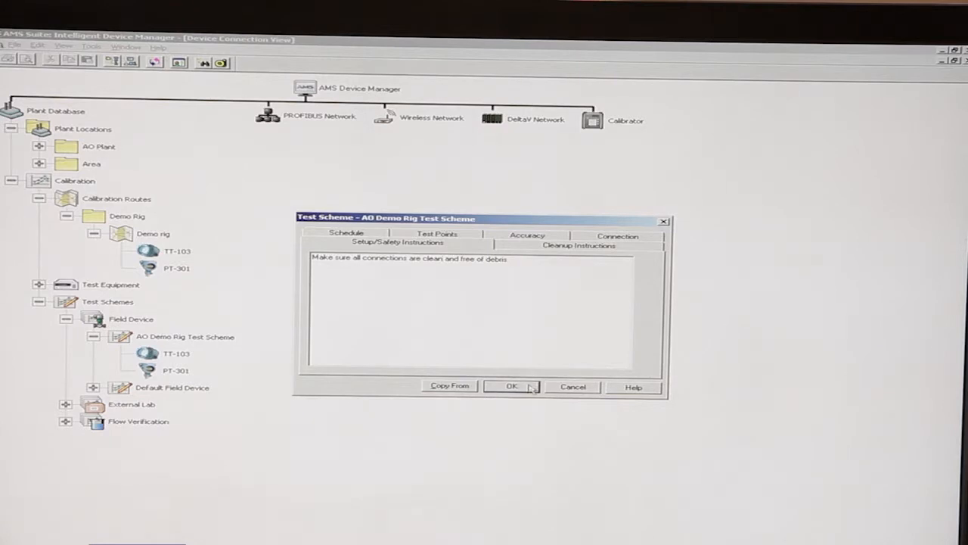
# Close the test scheme settings and list the actions for the Demo rig route
pyautogui.click(511, 386)
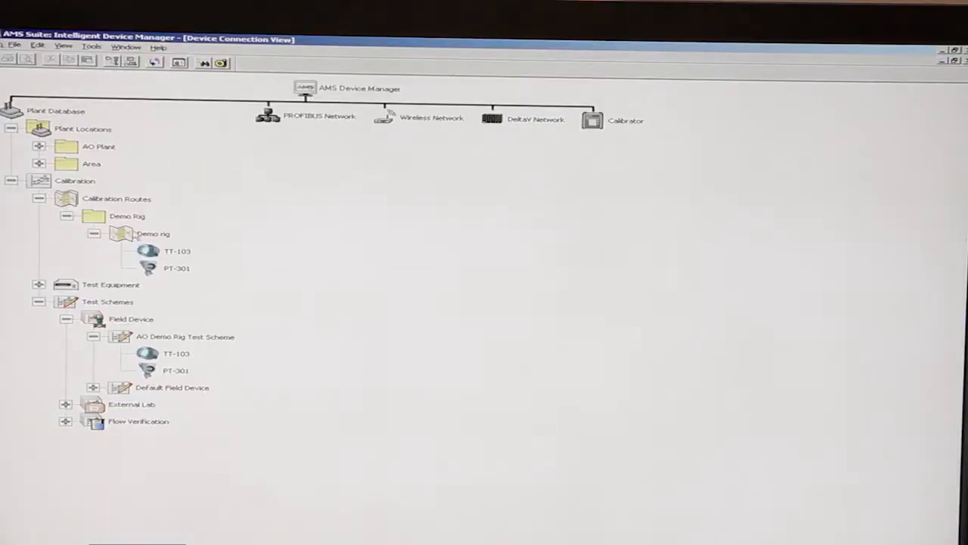
pyautogui.click(153, 233)
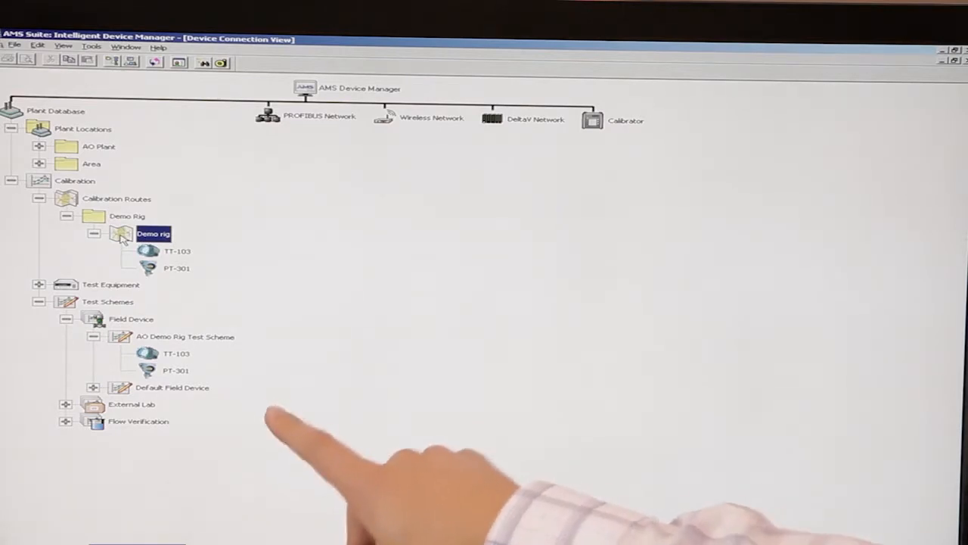
pyautogui.rightClick(154, 233)
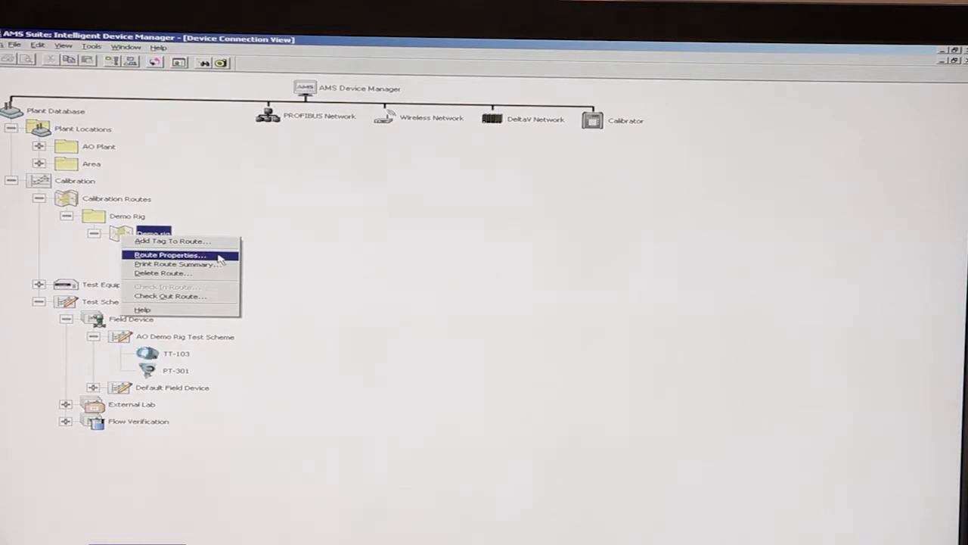
# Accept the Demo rig route properties with Automated Data Collection on a Beamex MC5 calibrator
pyautogui.click(168, 255)
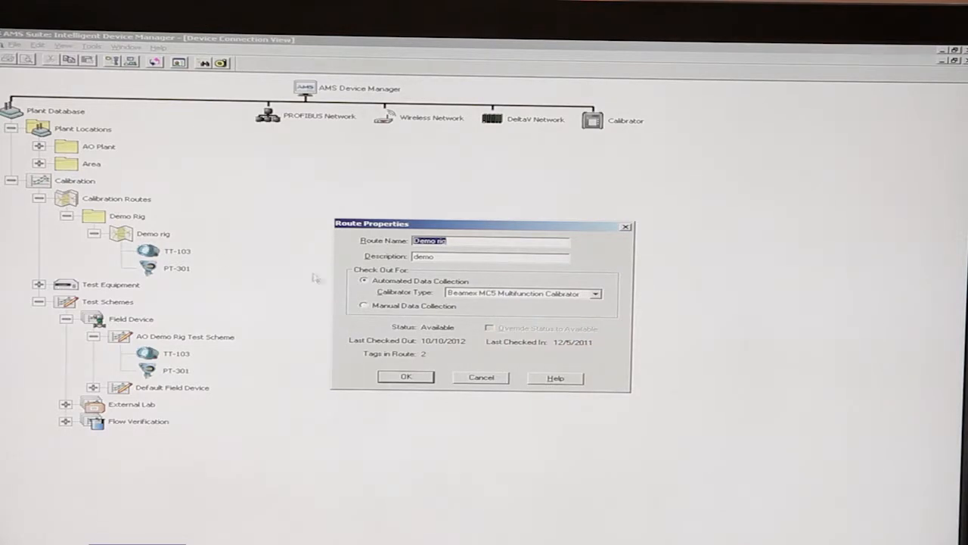
pyautogui.moveTo(466, 308)
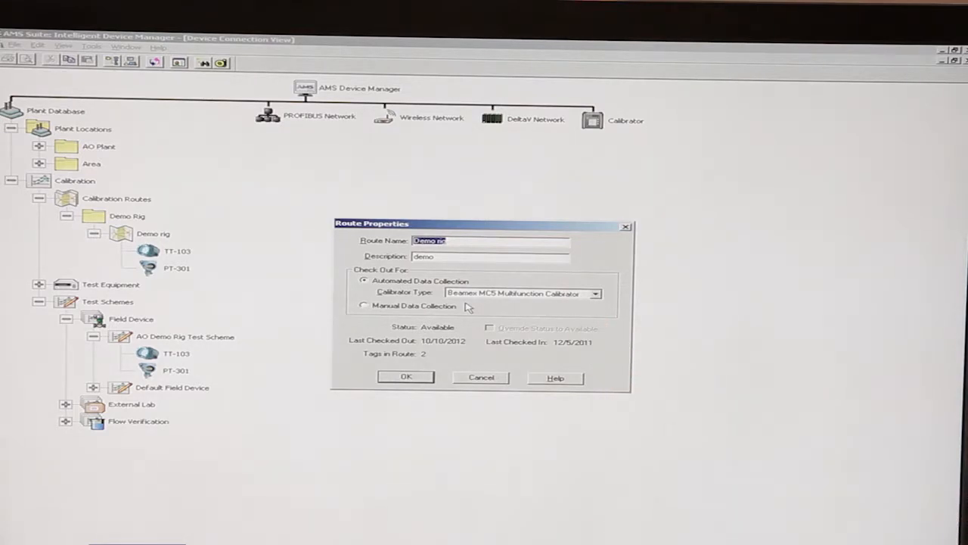
pyautogui.moveTo(424, 377)
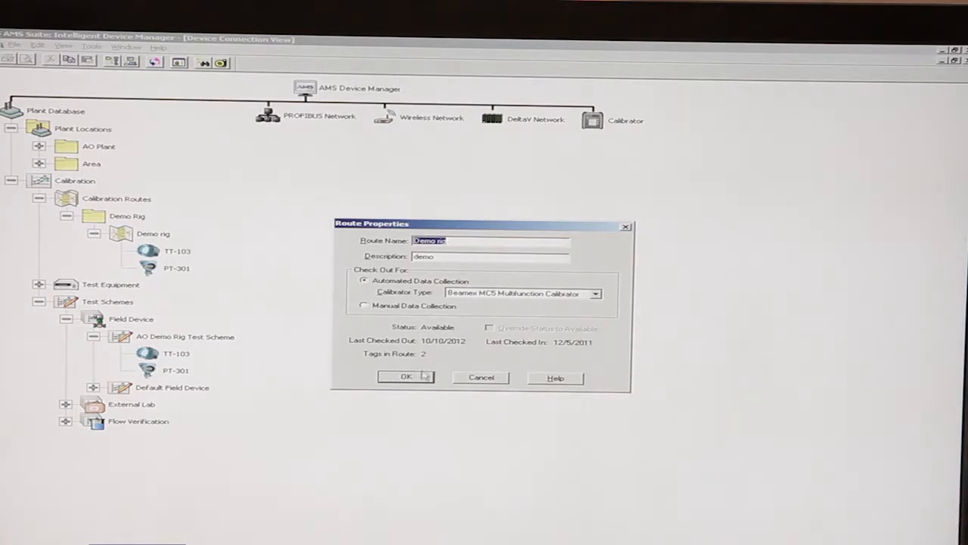
pyautogui.click(406, 377)
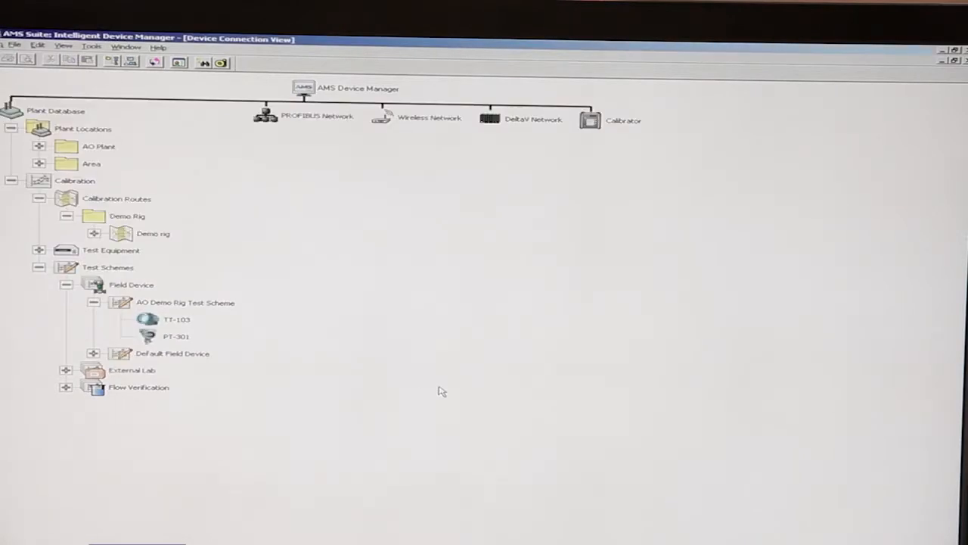
# Check out the Demo rig route to the calibrator, with TT-103 and PT-301 done
pyautogui.click(154, 233)
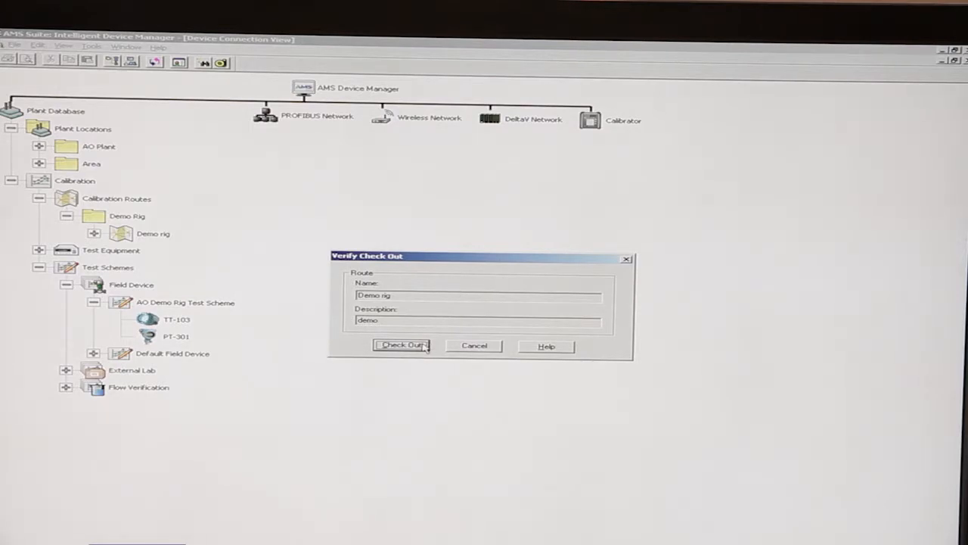
pyautogui.click(403, 345)
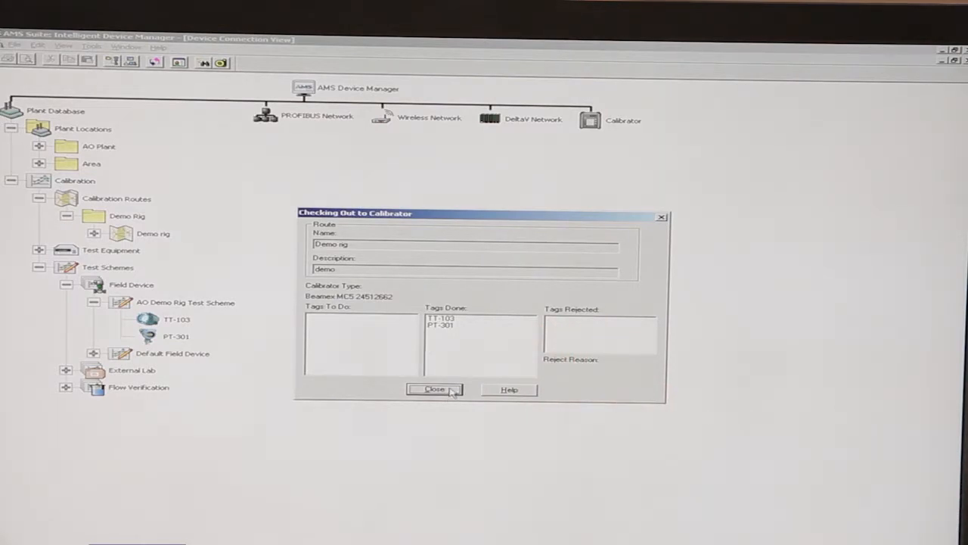
pyautogui.click(436, 390)
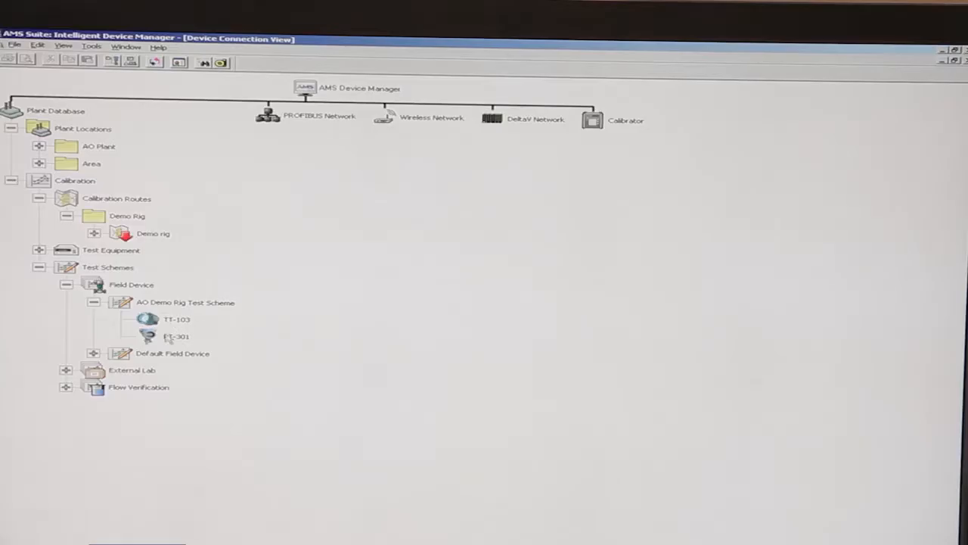
pyautogui.rightClick(175, 336)
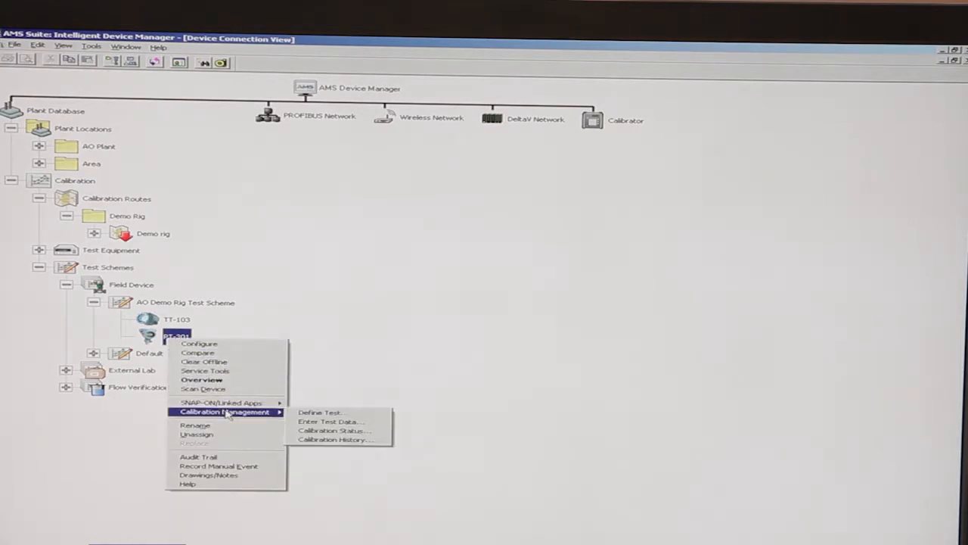
pyautogui.moveTo(336, 430)
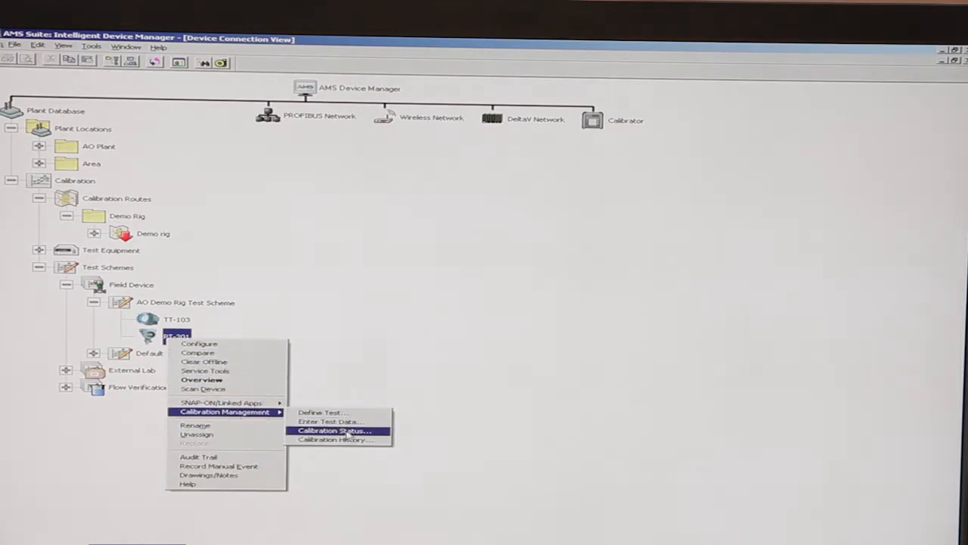
pyautogui.moveTo(371, 438)
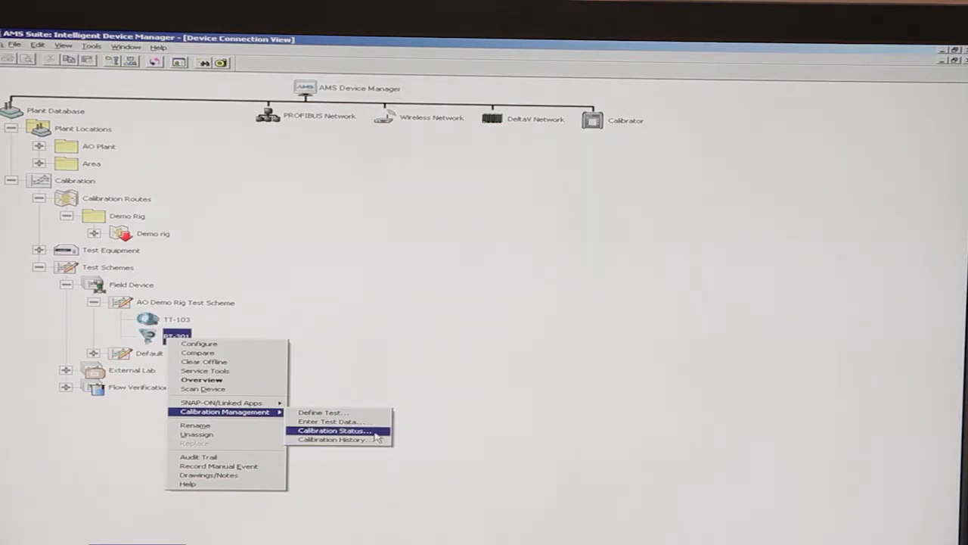
pyautogui.click(333, 429)
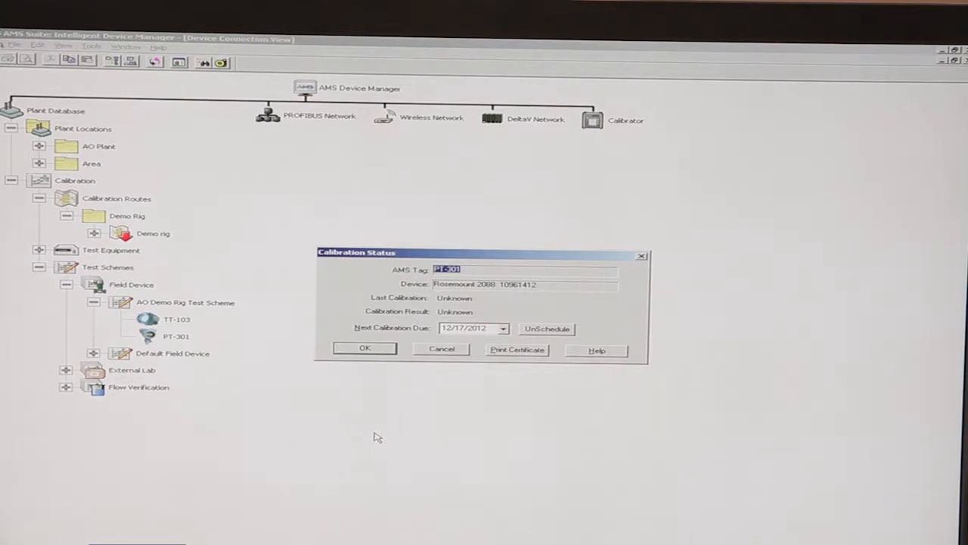
pyautogui.moveTo(502, 339)
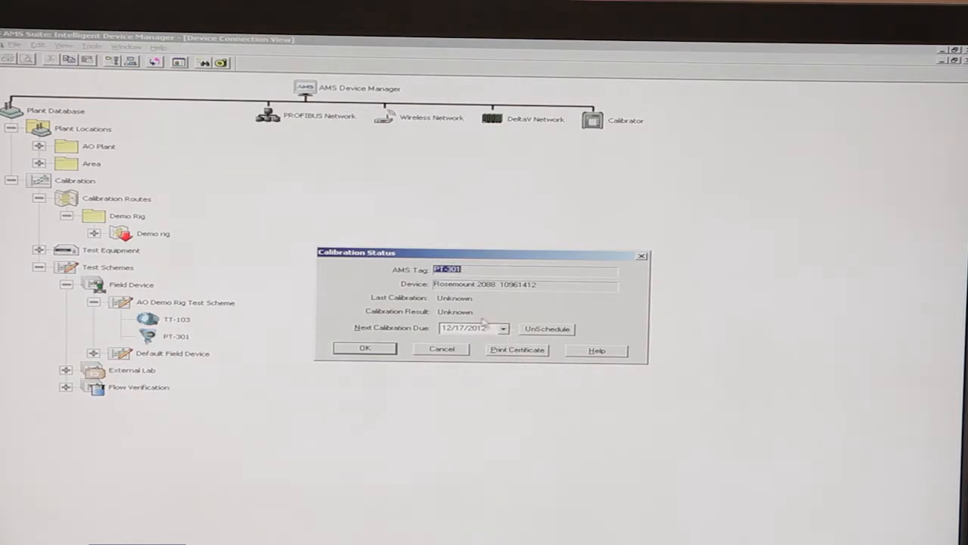
pyautogui.click(364, 348)
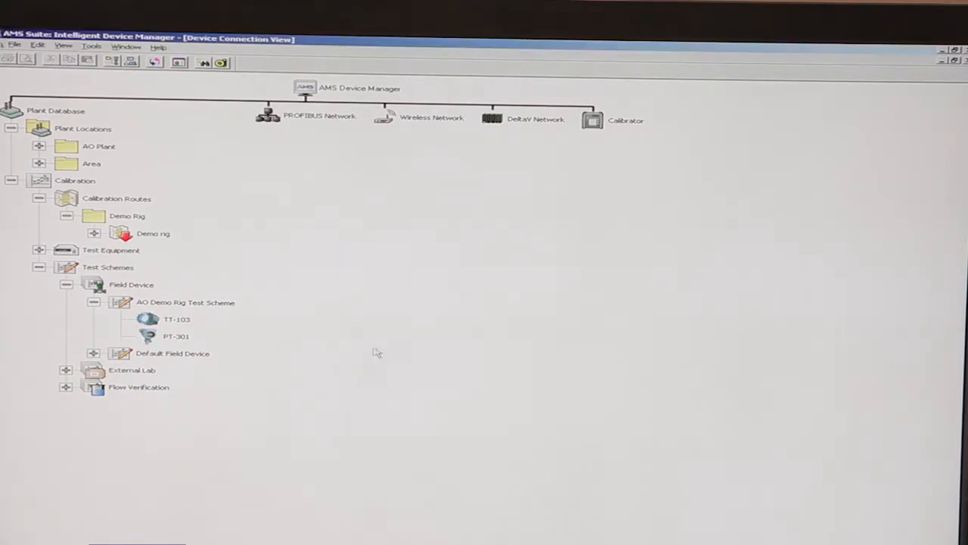
# Generate the PT-301 calibration history report showing the PASSED result from 3/7/2012
pyautogui.rightClick(176, 336)
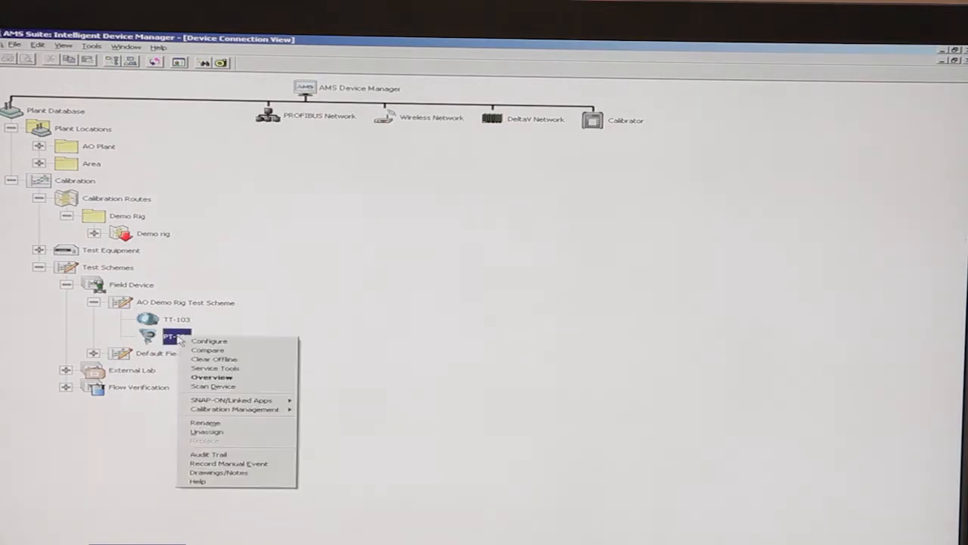
pyautogui.moveTo(234, 409)
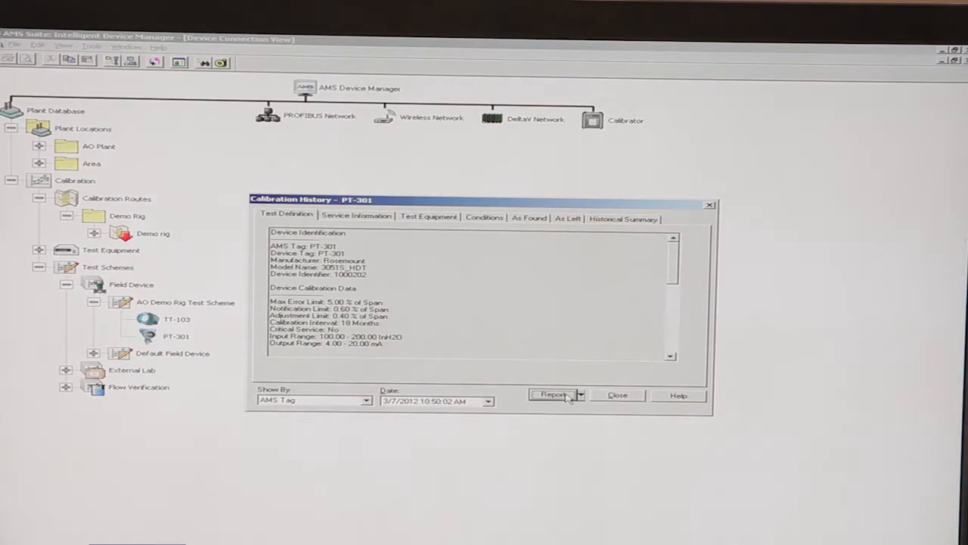
pyautogui.click(553, 395)
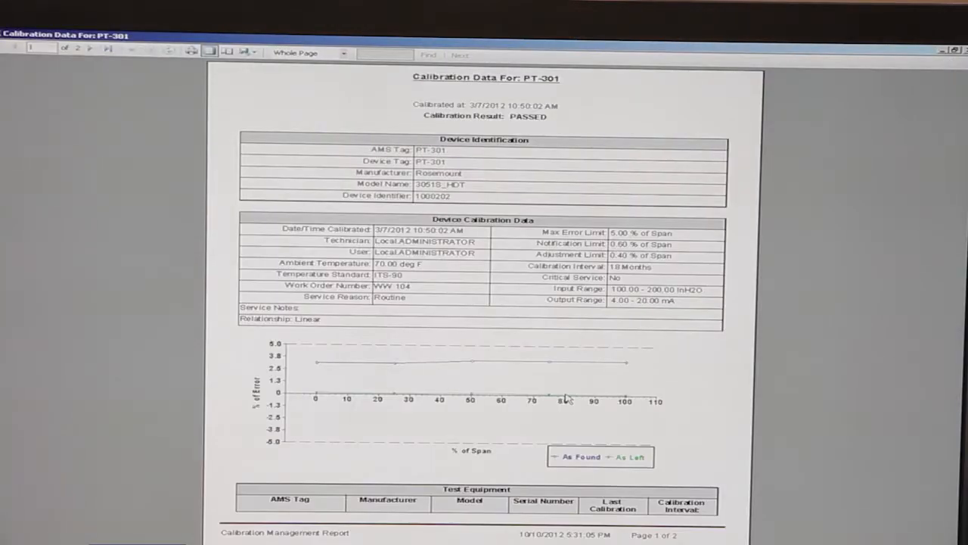
pyautogui.moveTo(664, 384)
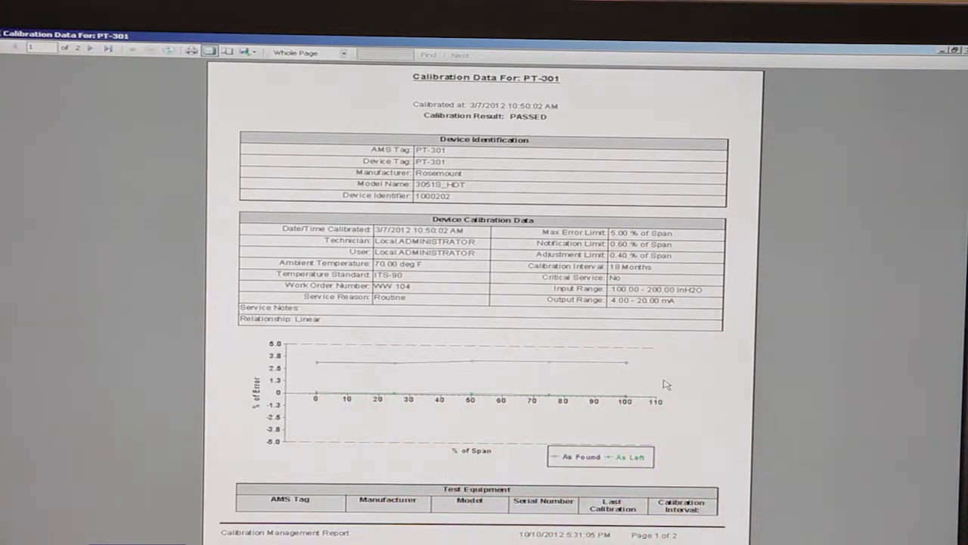
# Show page 2 of the PT-301 report with As Found and As Left test-point results
pyautogui.click(90, 48)
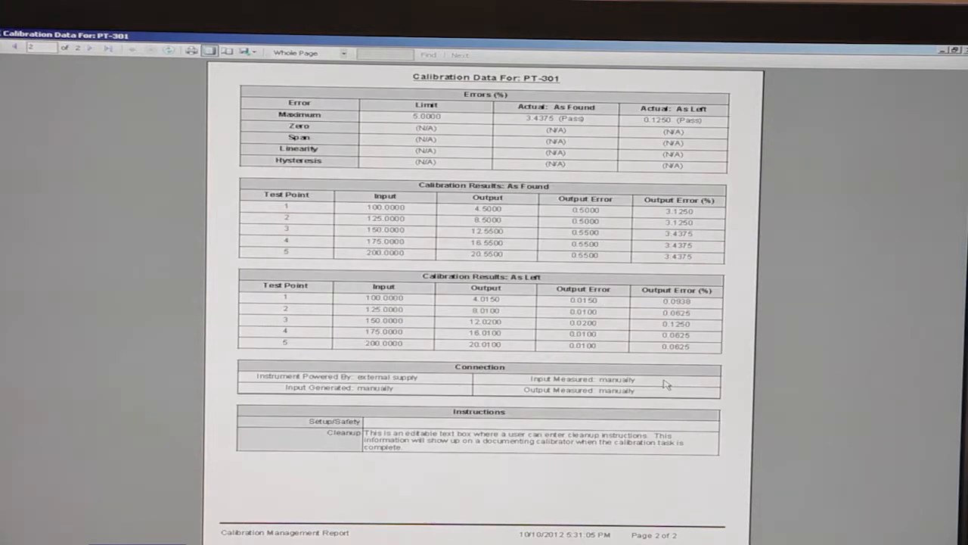